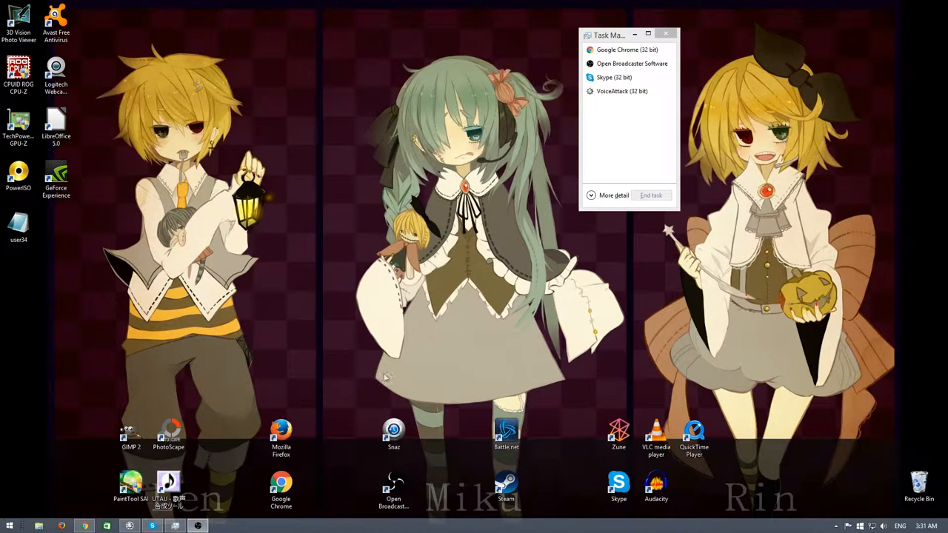
mouse_move(412, 408)
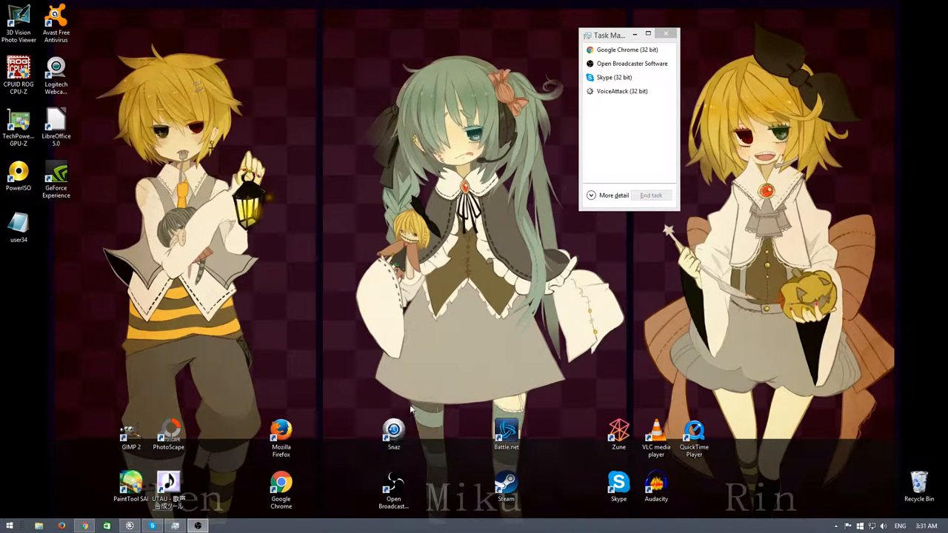
Launch Snaz from its desktop shortcut, then end the windowless Snaz task in Task Manager
left_click(394, 432)
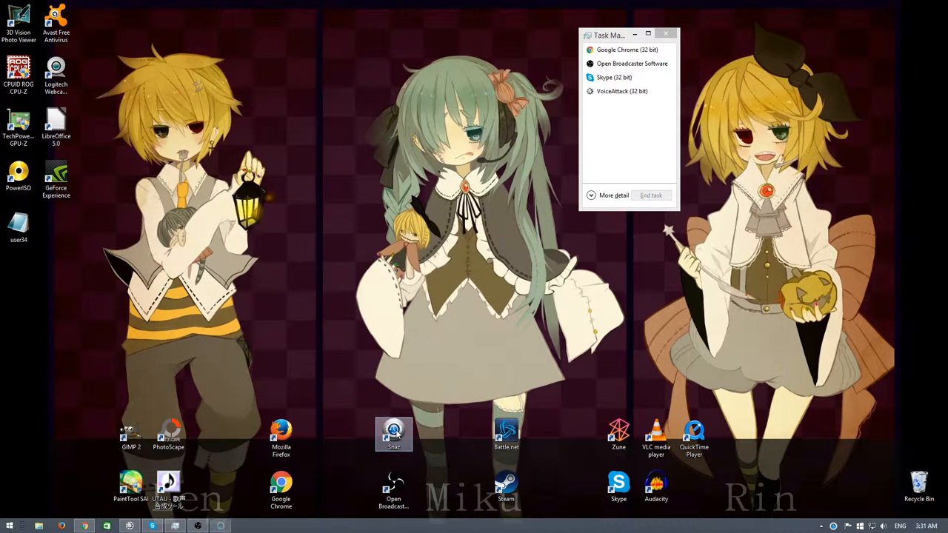
double_click(394, 432)
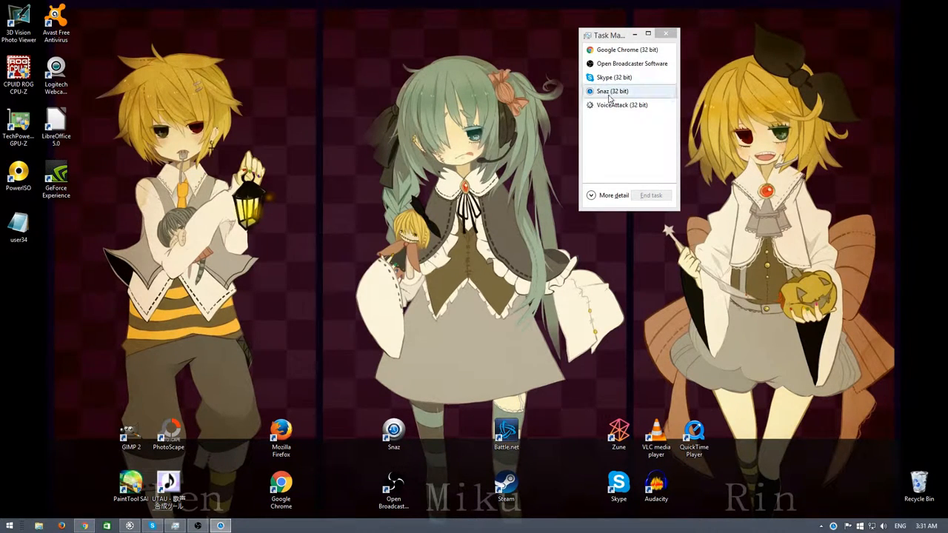
mouse_move(364, 45)
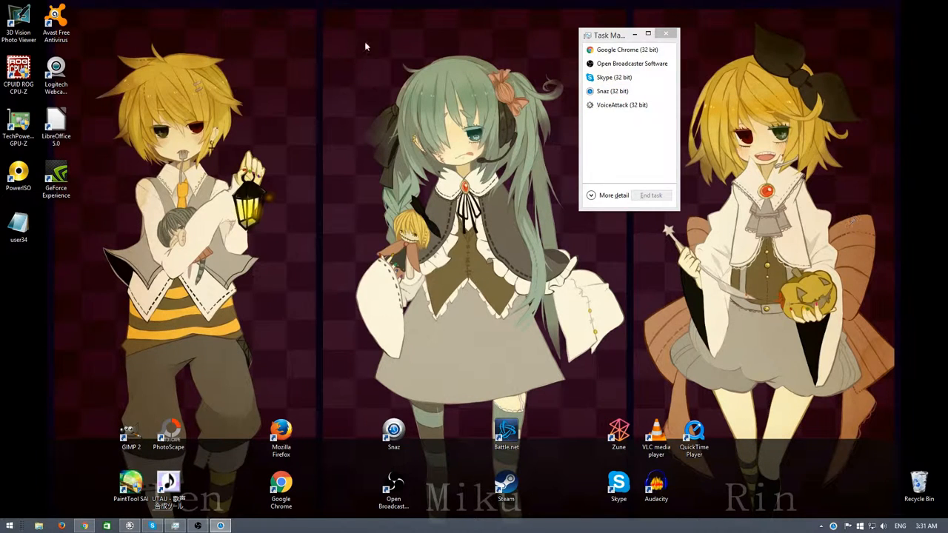
mouse_move(502, 394)
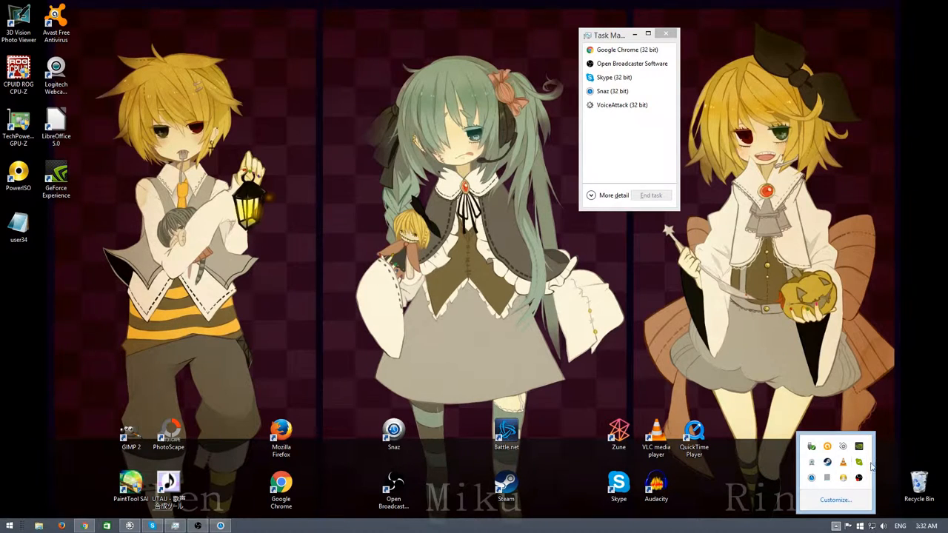
left_click(612, 90)
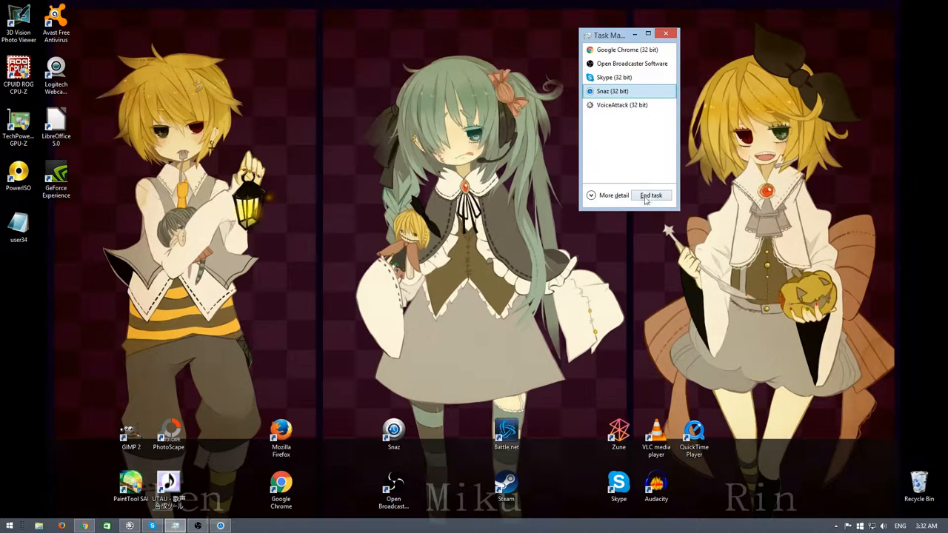
left_click(652, 195)
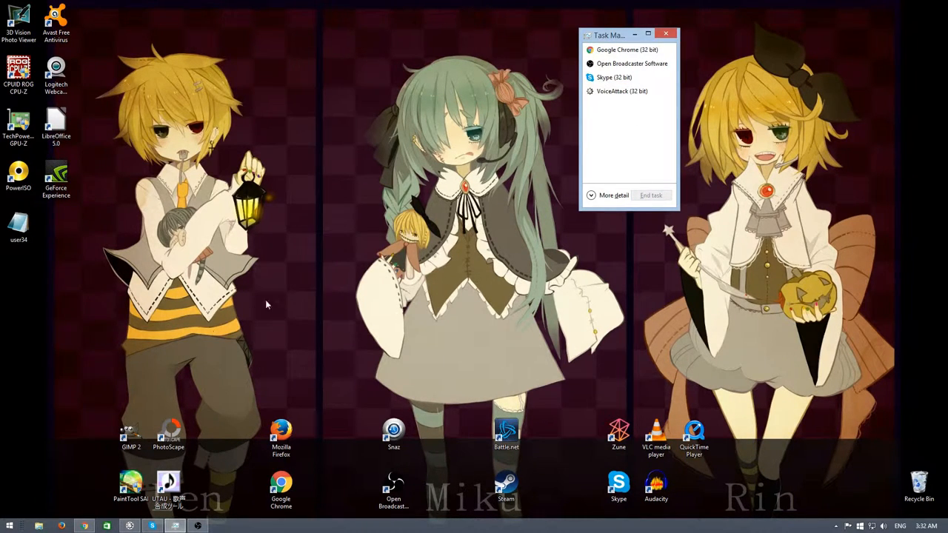
left_click(394, 433)
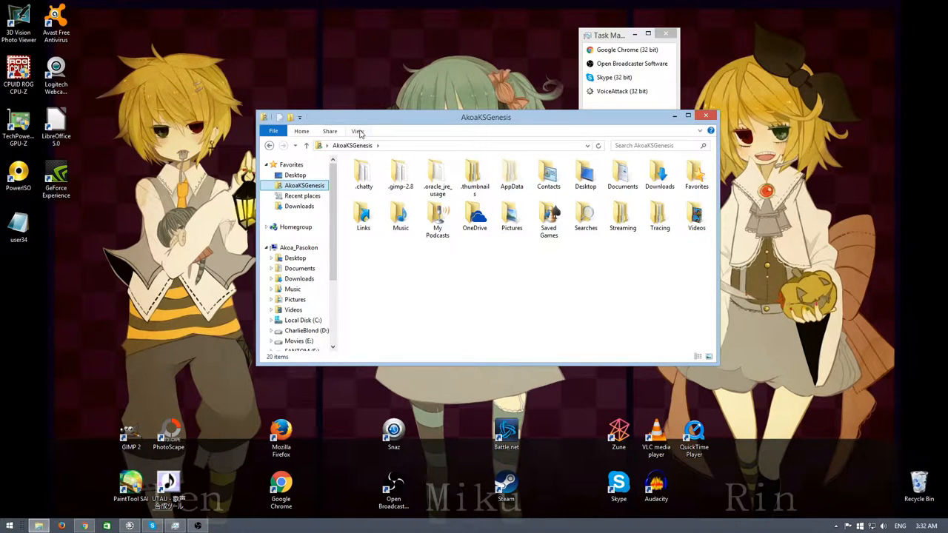
Show hidden items in the user folder so AppData becomes visible
left_click(358, 131)
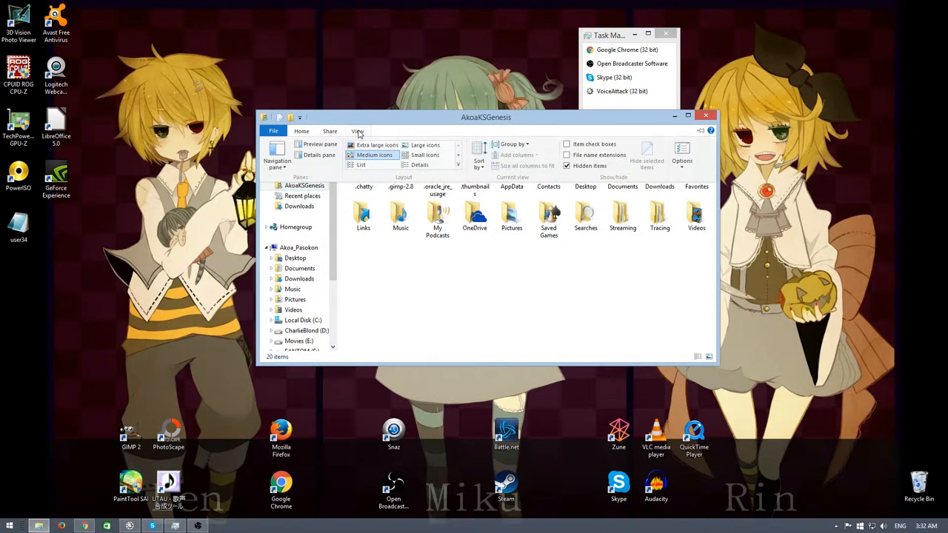
mouse_move(578, 171)
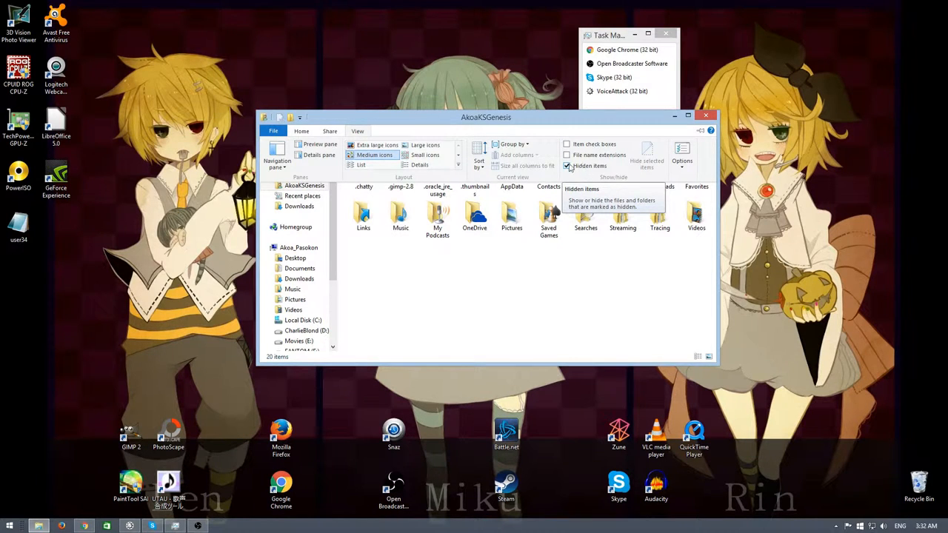
left_click(567, 166)
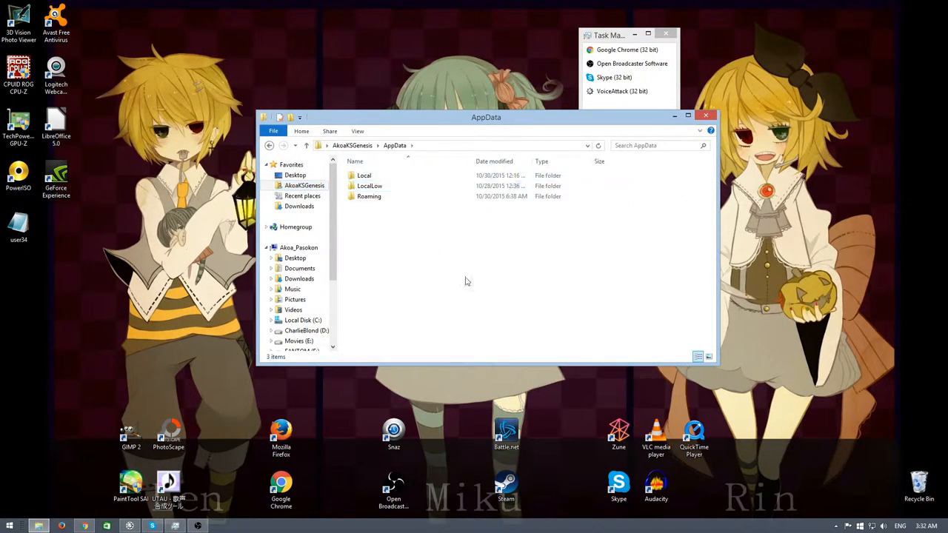
Navigate through Local and Snaz's data folder into the 1.10.0.8 settings folder
double_click(365, 175)
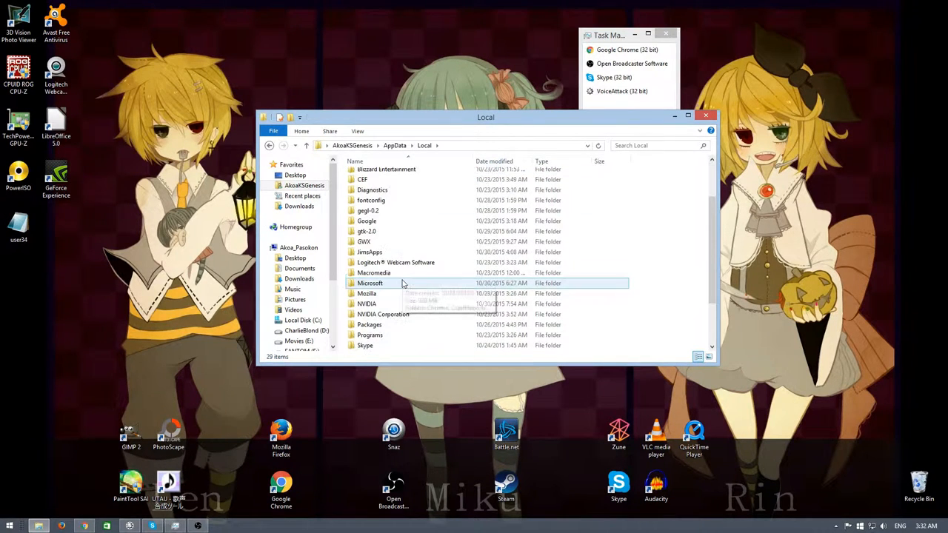
double_click(370, 251)
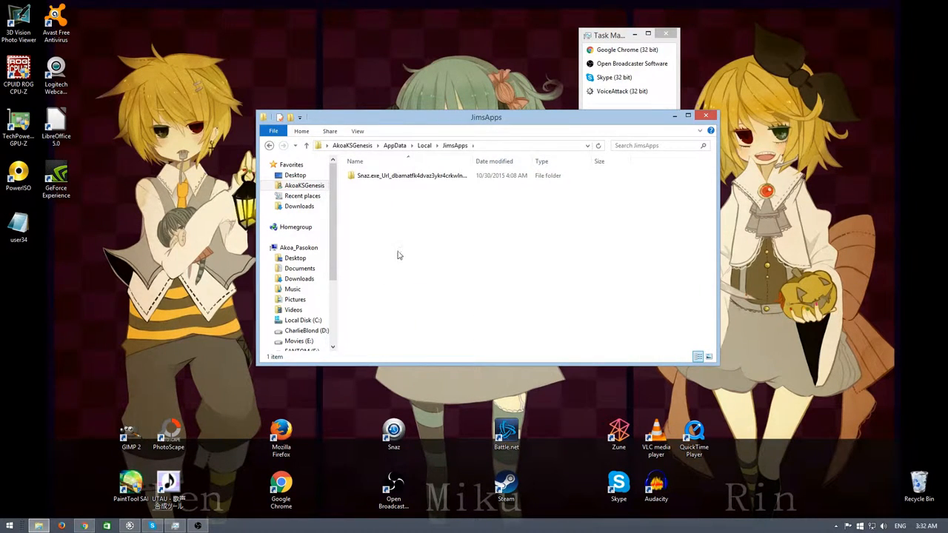
double_click(411, 175)
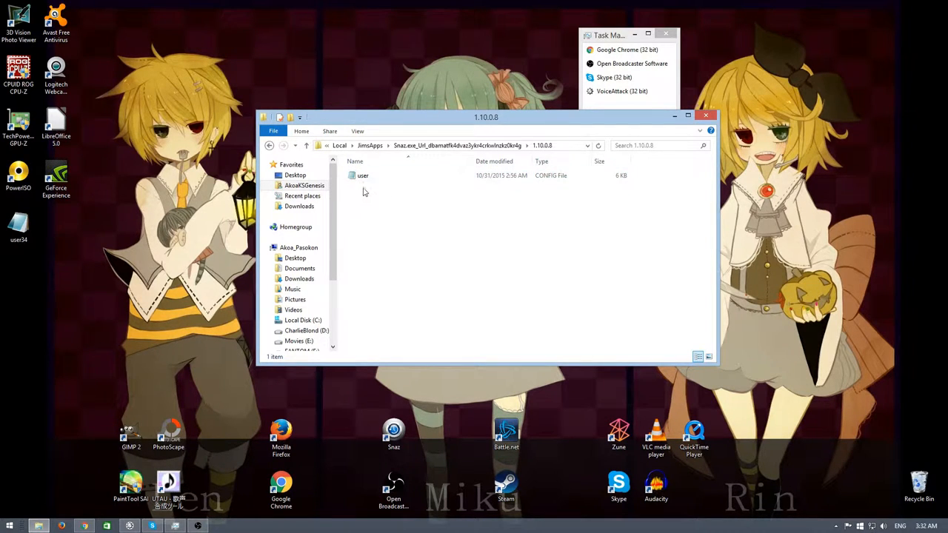
Select the user config file and bring up its Open with app choice
left_click(362, 175)
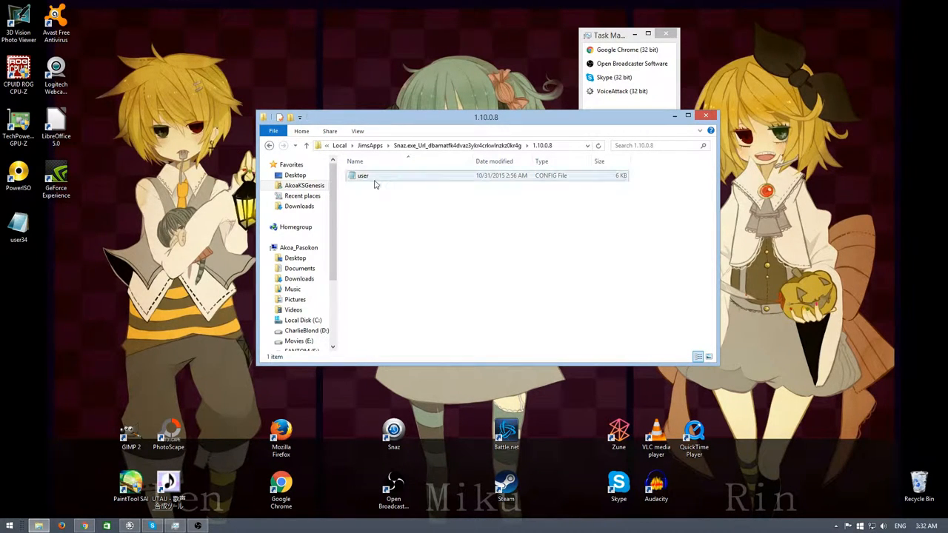
left_click(362, 175)
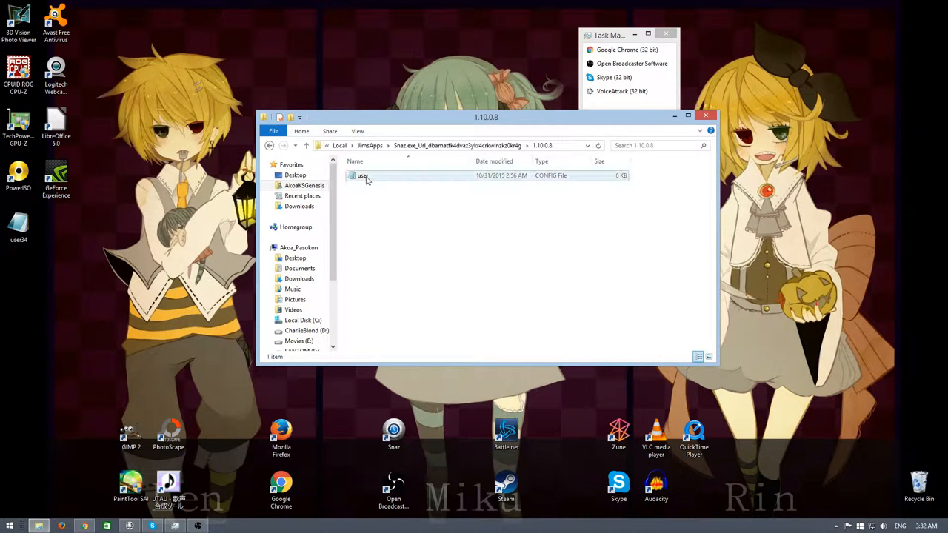
right_click(362, 175)
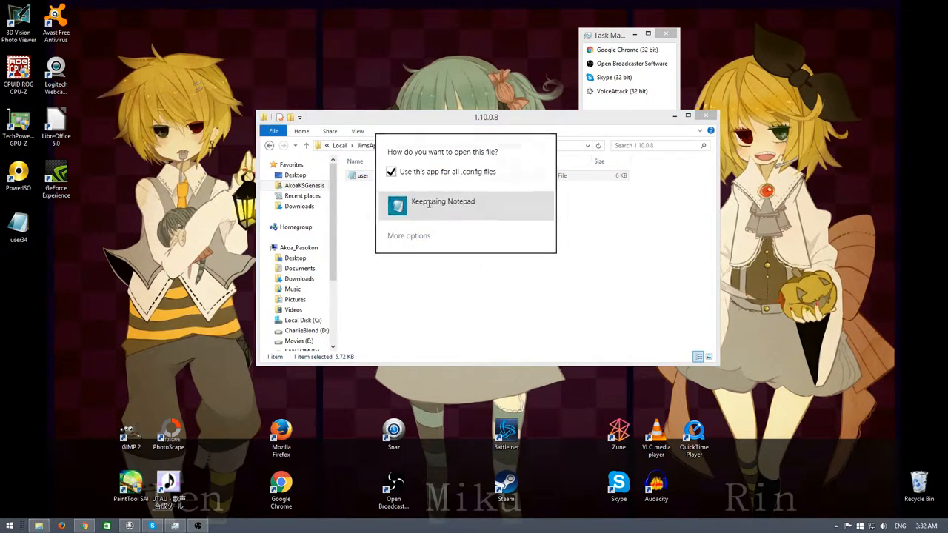
Keep using Notepad for the config and locate the MainFormLocation -32000 coordinates
left_click(443, 201)
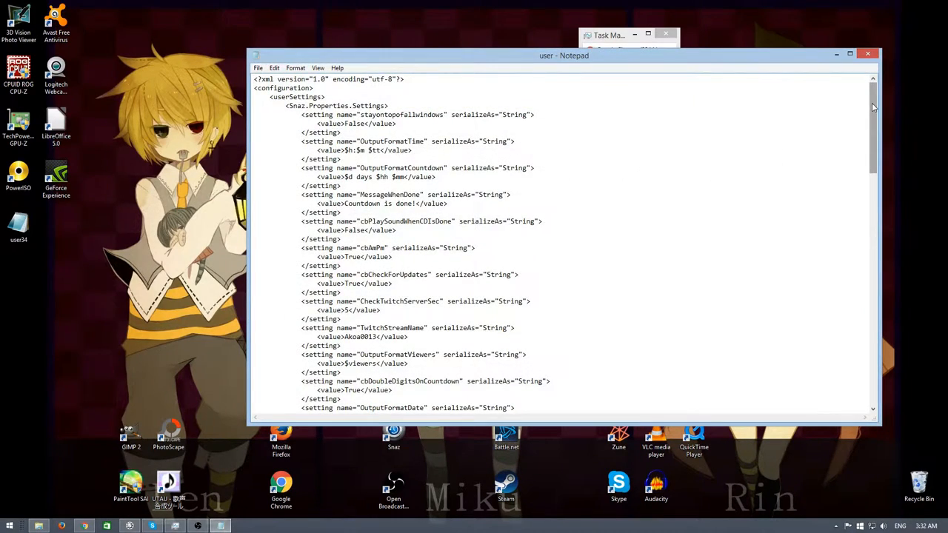
scroll("down", 3)
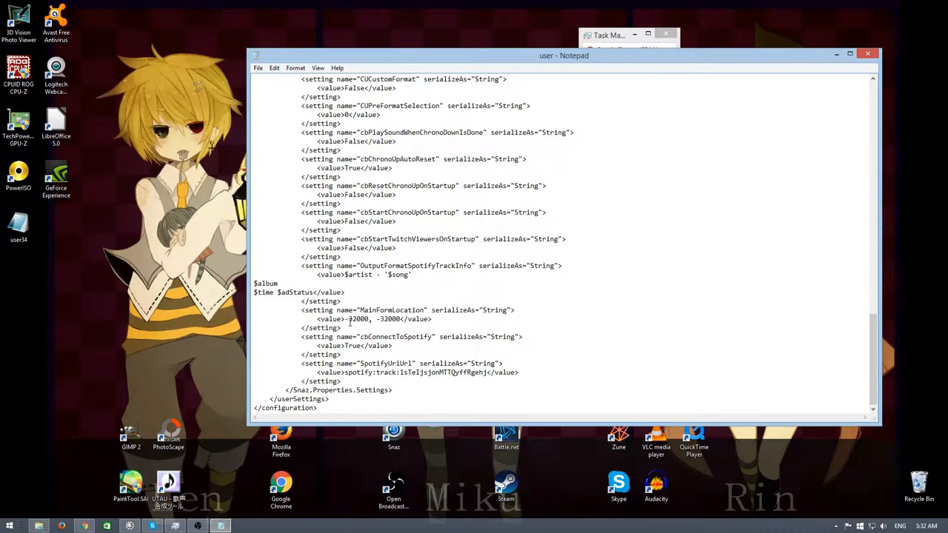
double_click(358, 318)
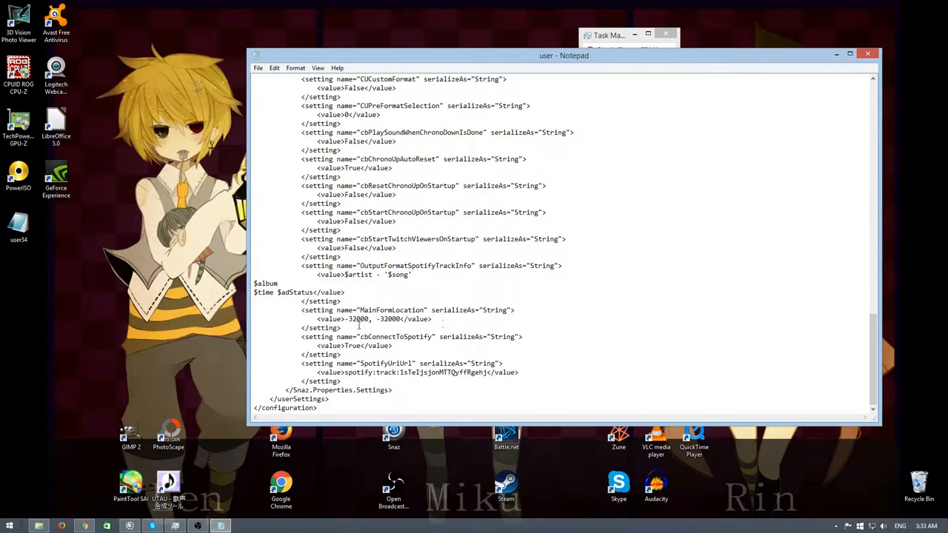
double_click(358, 318)
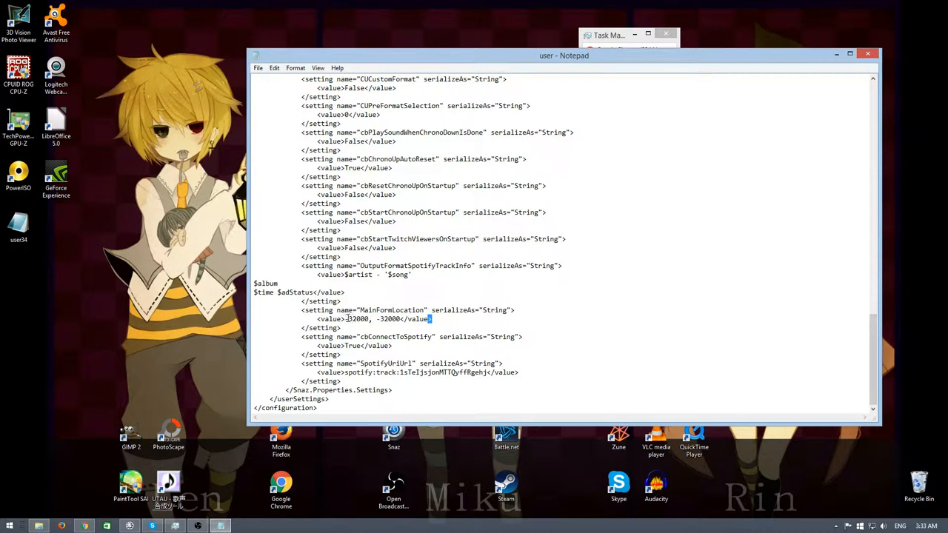
Replace the MainFormLocation coordinates with 50, 50 and save the config
double_click(358, 320)
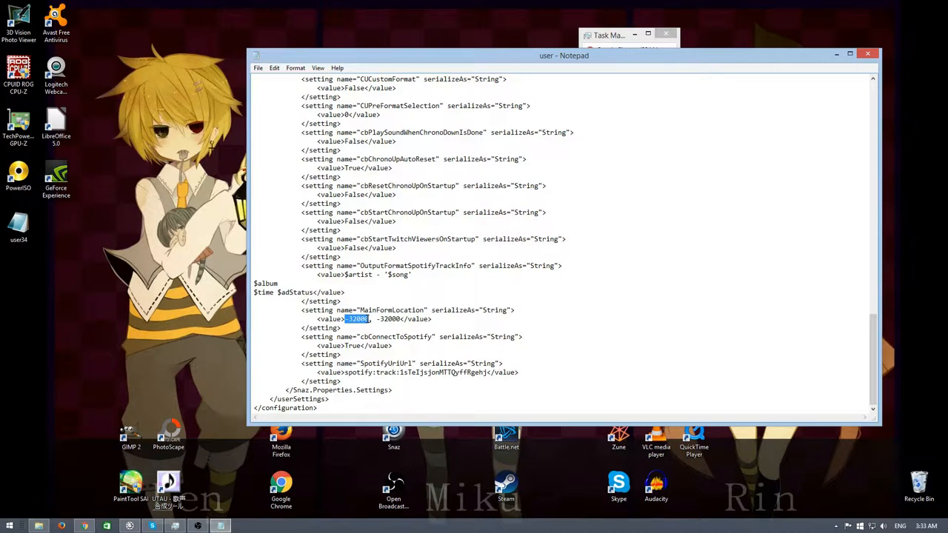
type("50")
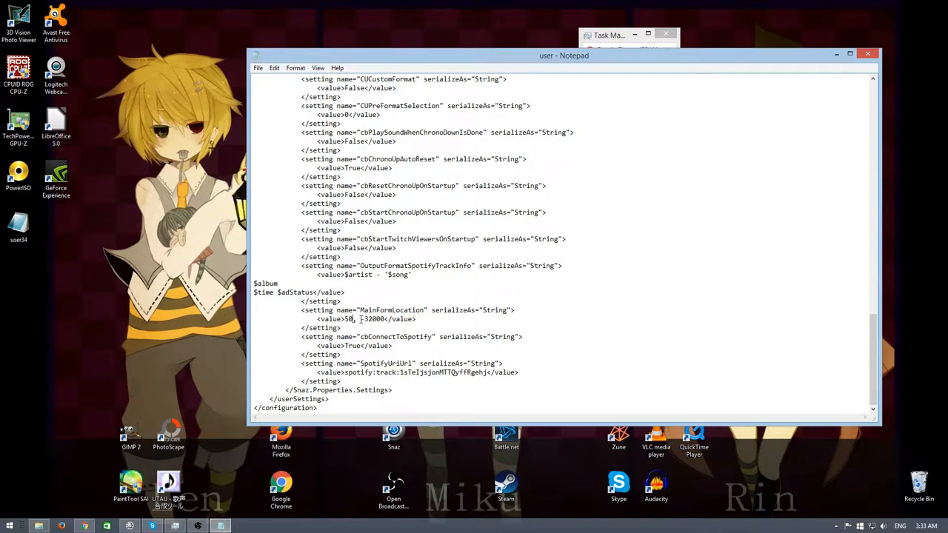
double_click(371, 319)
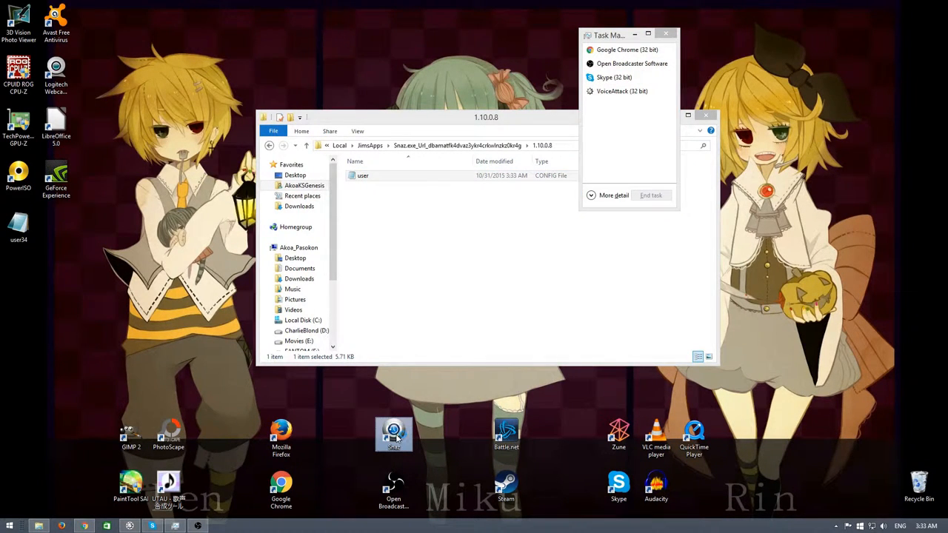
Relaunch Snaz with its window visible and verify user.config shows MainFormLocation 50, 50
double_click(394, 434)
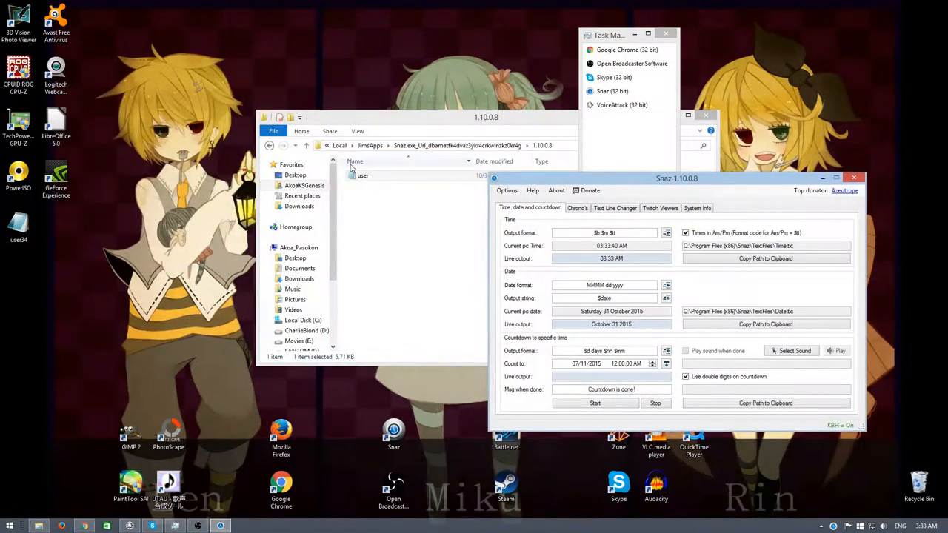
double_click(362, 175)
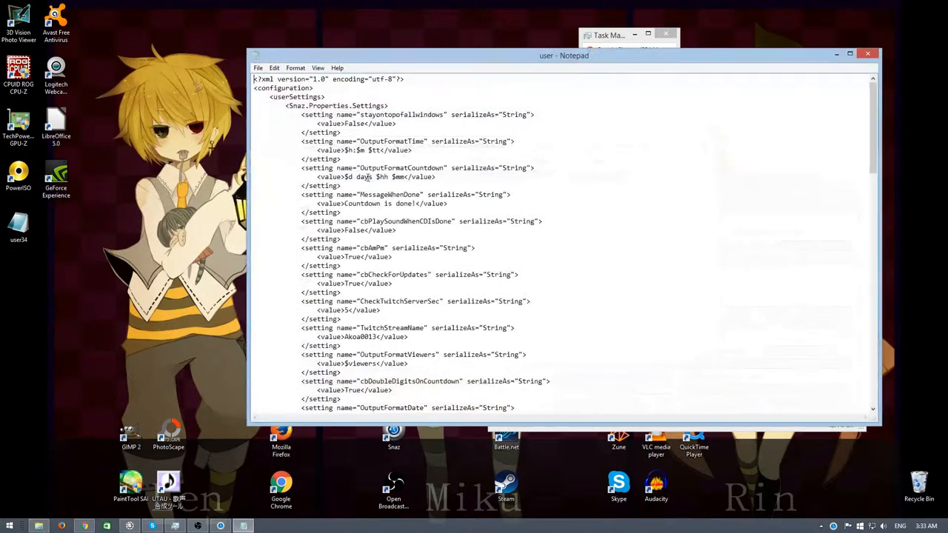
scroll("down", 3)
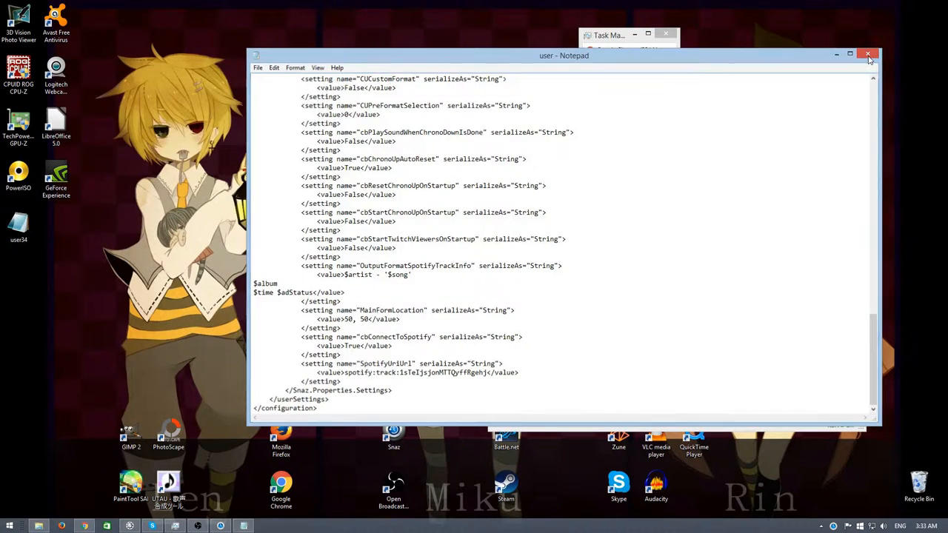
left_click(867, 55)
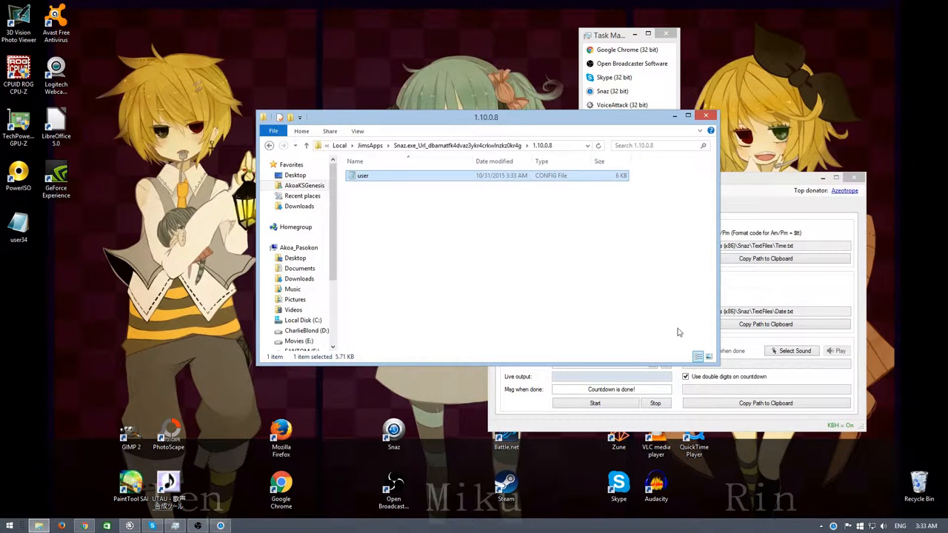
mouse_move(506, 273)
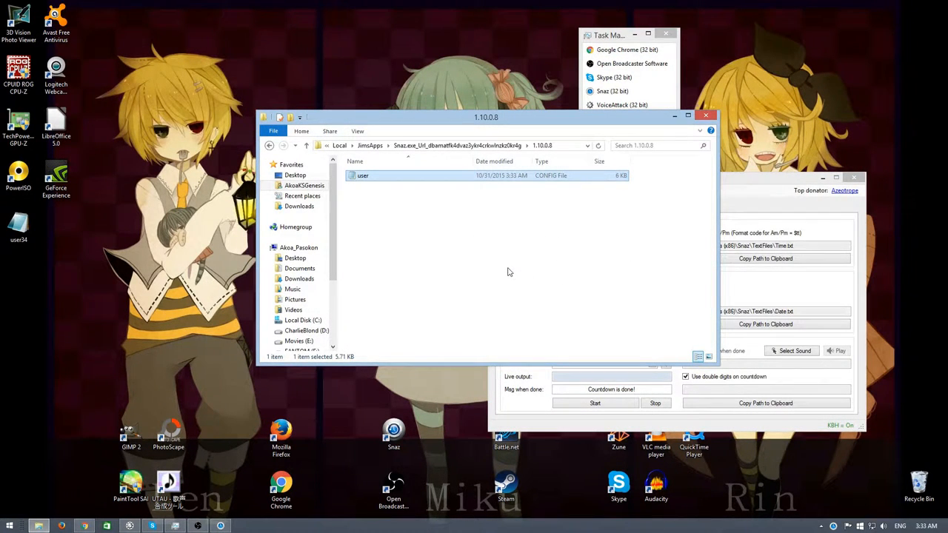
mouse_move(511, 273)
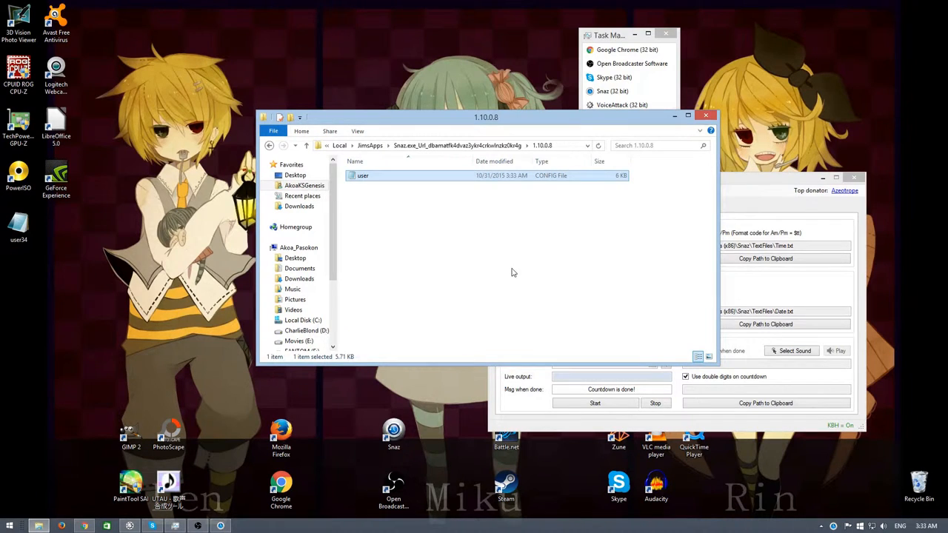
mouse_move(530, 255)
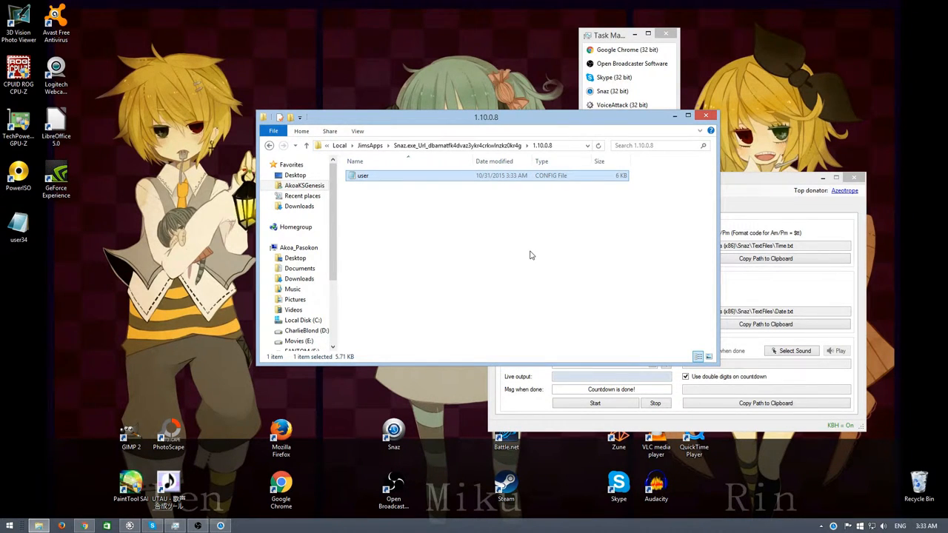